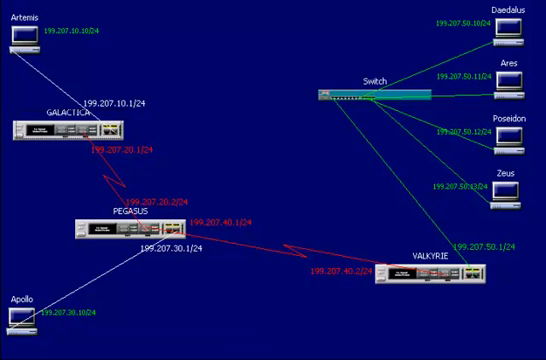
mouse_move(308, 196)
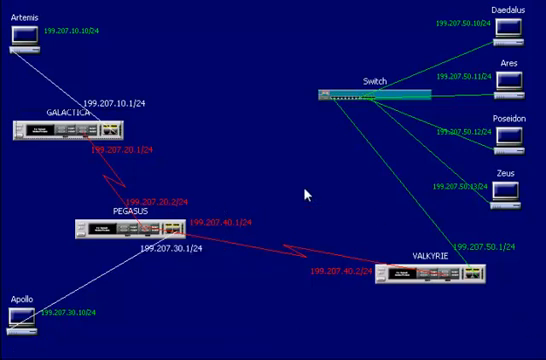
mouse_move(288, 176)
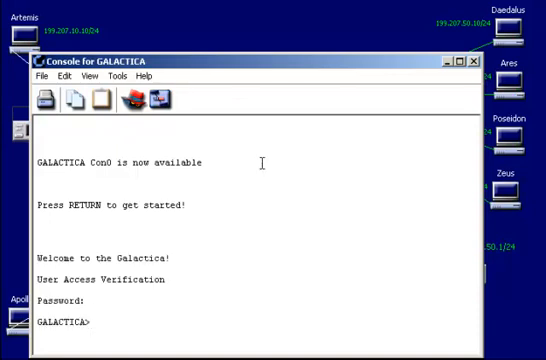
- Enter privileged mode on GALACTICA and go into global configuration mode
text(enable)
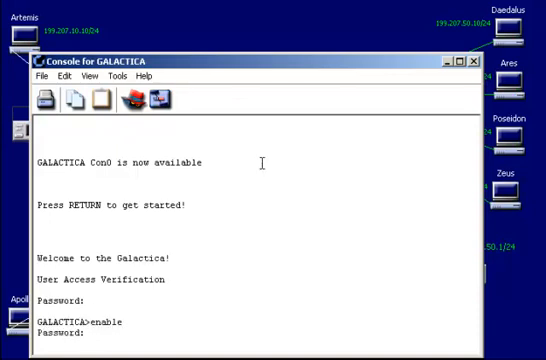
key(Return)
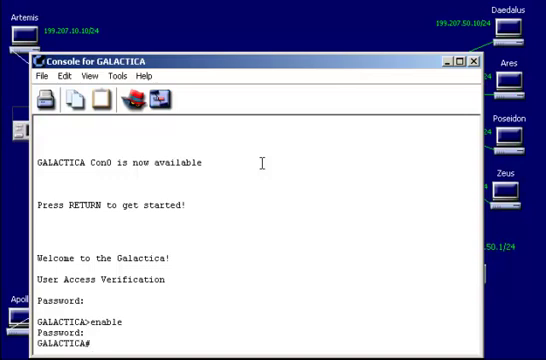
text(config t)
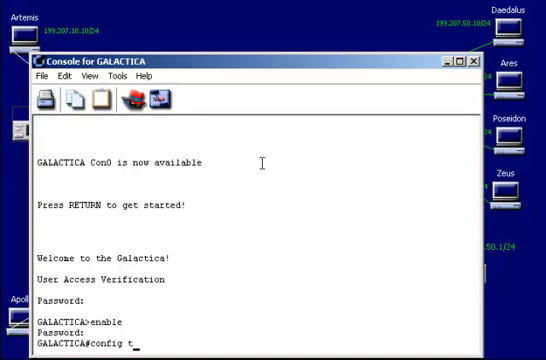
key(Return)
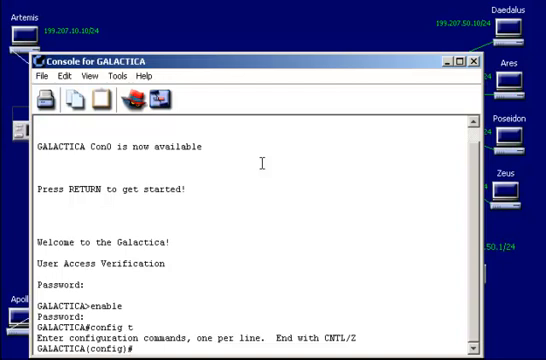
- Start EIGRP 444 advertising network 199.207.10.0 and save the running configuration to startup
text(rout)
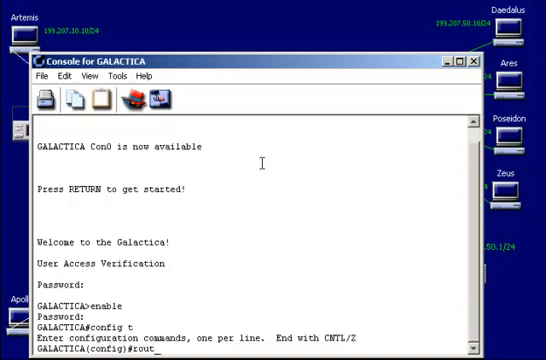
text(er)
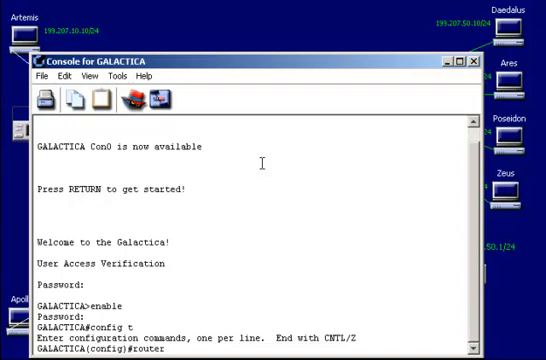
text(eigrp 444)
text(networ)
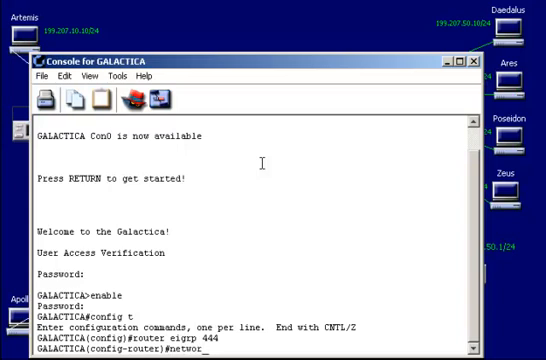
text(199)
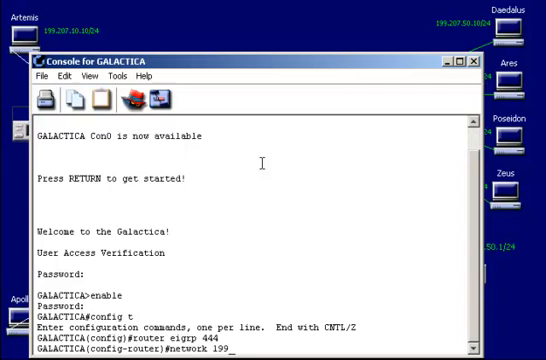
text(.207.10.0)
text(exit)
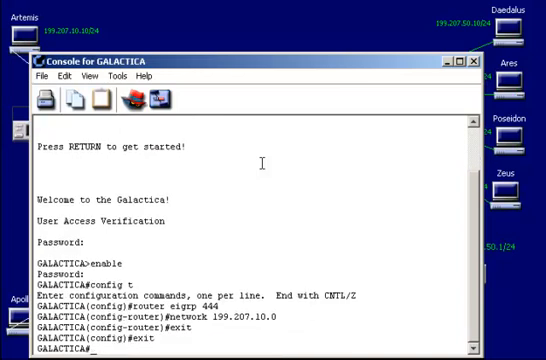
text(copy run star)
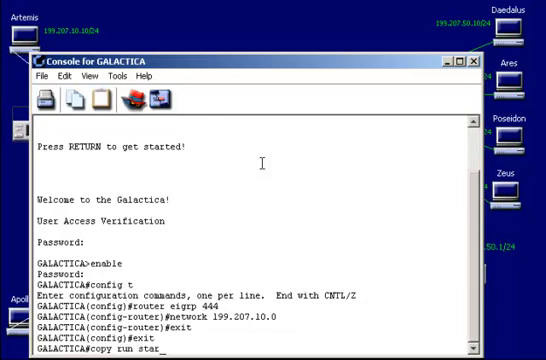
key(Return)
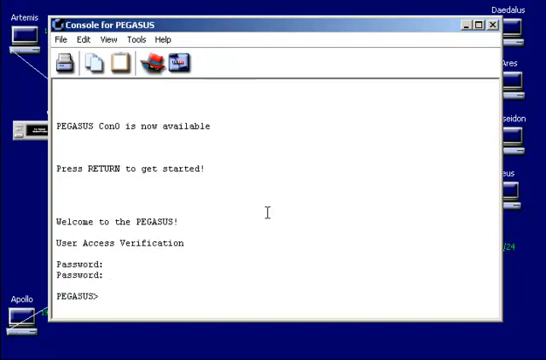
- Enter global configuration on PEGASUS and create the EIGRP 444 routing process
text(enable)
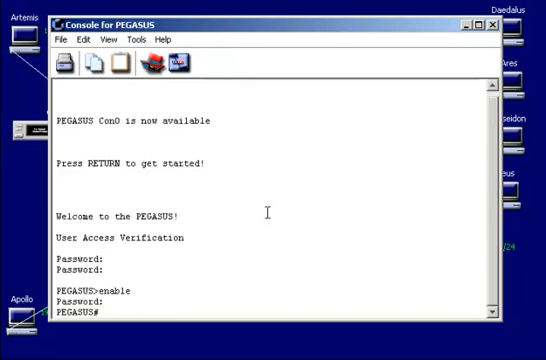
text(config t)
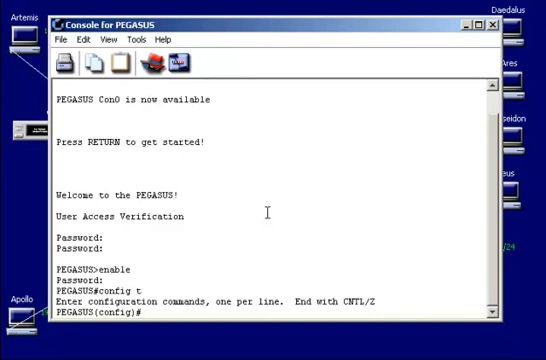
text(router)
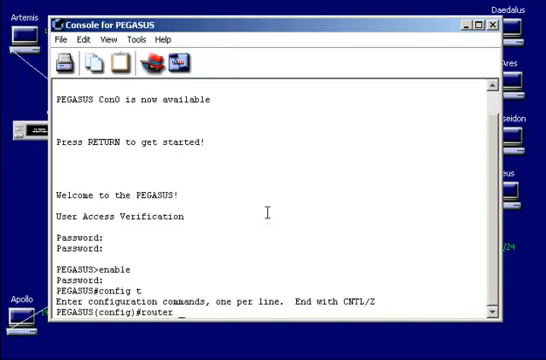
text(eig)
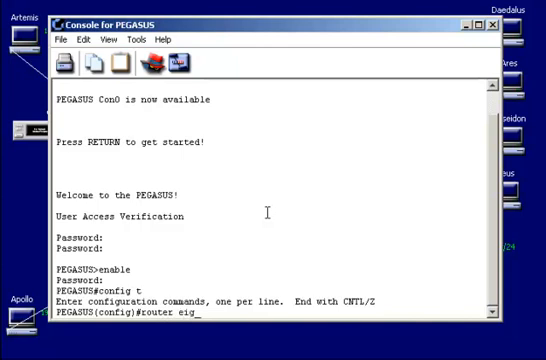
text(rp 444)
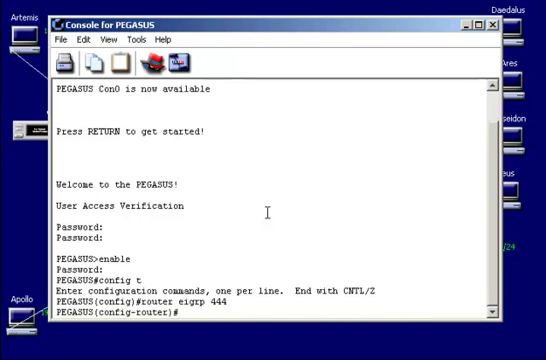
- Advertise networks 199.207.20.0, 30.0 and 40.0, exit and save the running configuration to startup
text(netowr)
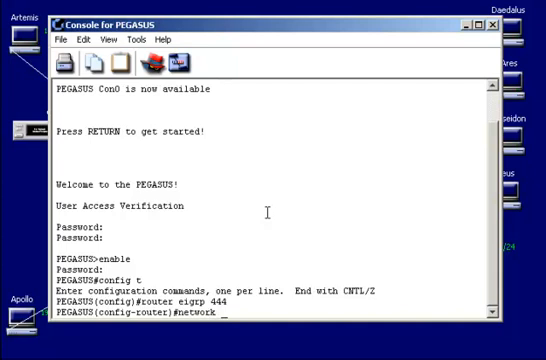
text(199.207.20.0)
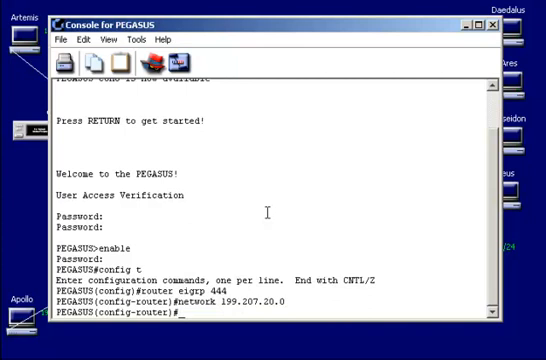
text(network 199.207.30.0)
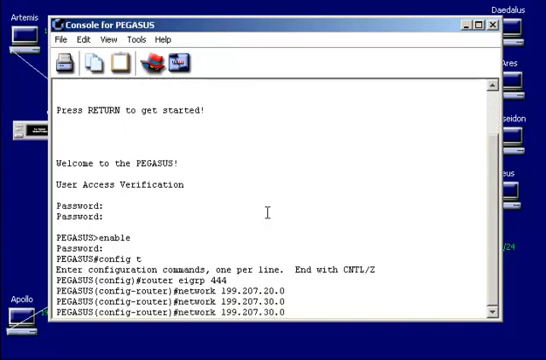
text(network 199.207.40.0)
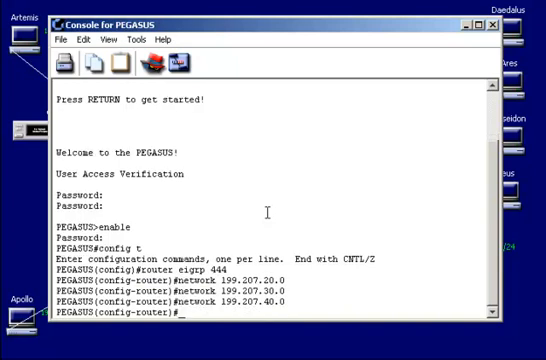
text(exit)
text(c)
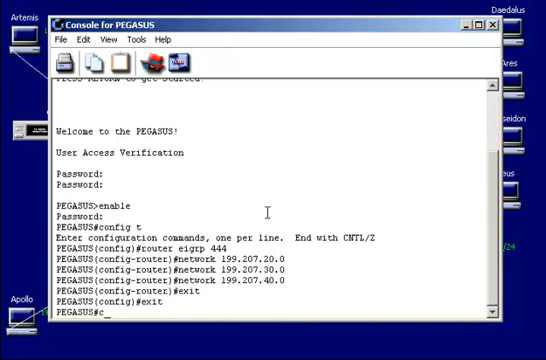
text(opy)
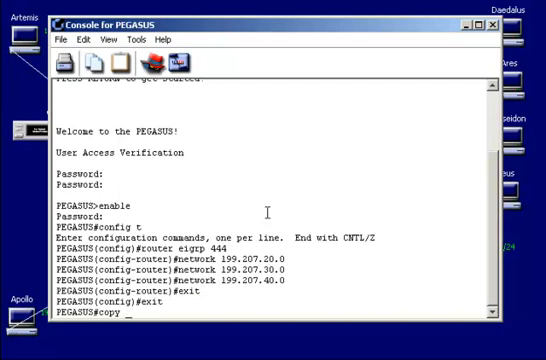
text(run start)
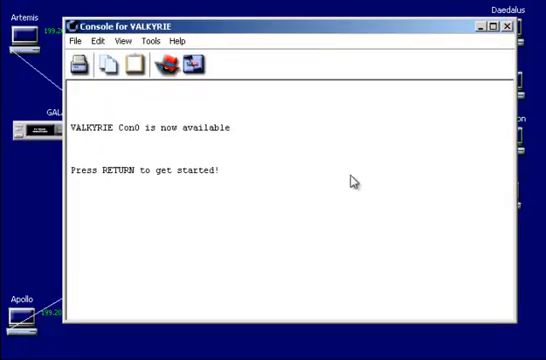
- Enter privileged and global configuration mode on VALKYRIE and create the EIGRP 444 process
key(return)
text(enable)
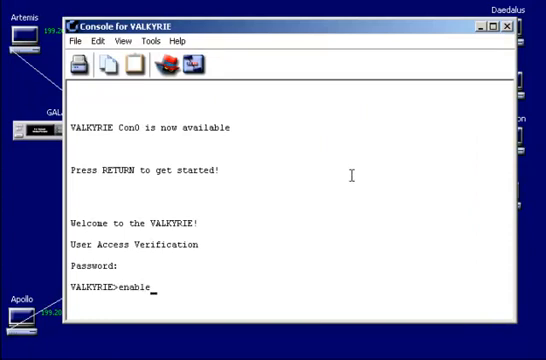
key(Return)
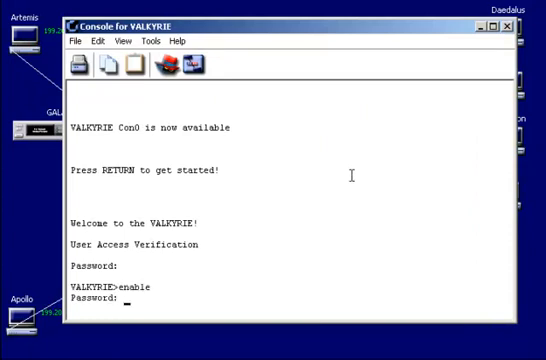
text(config t)
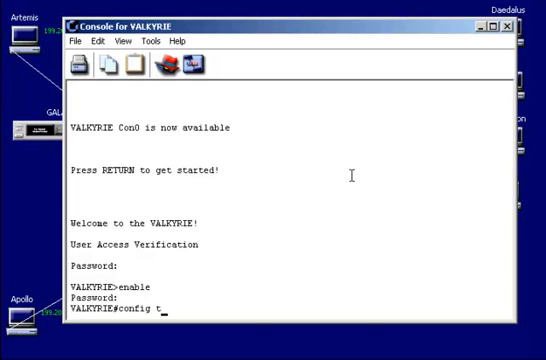
key(Return)
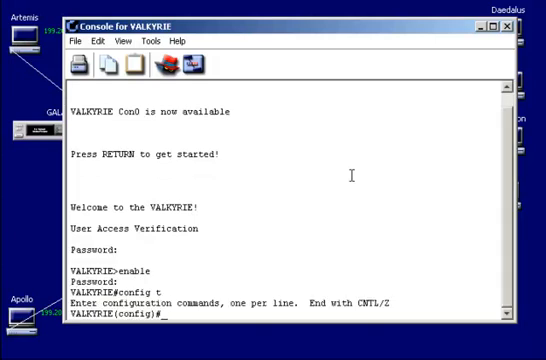
text(router ei)
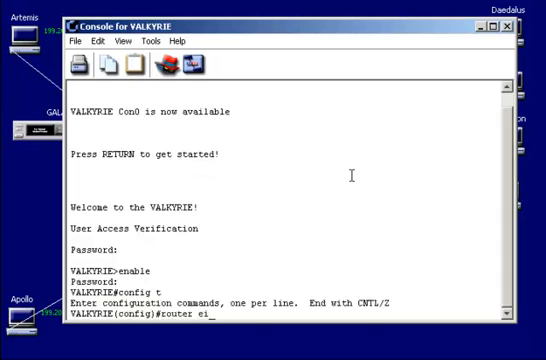
text(grp 444)
text(netow)
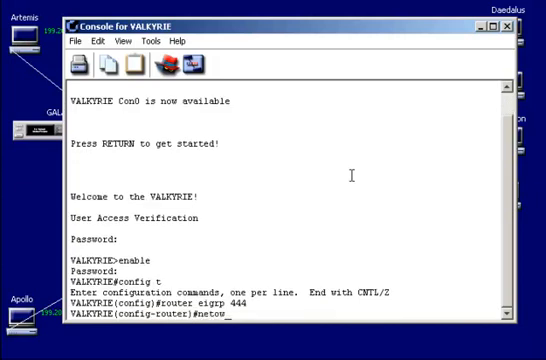
key(BackSpace)
text(work 199.207.)
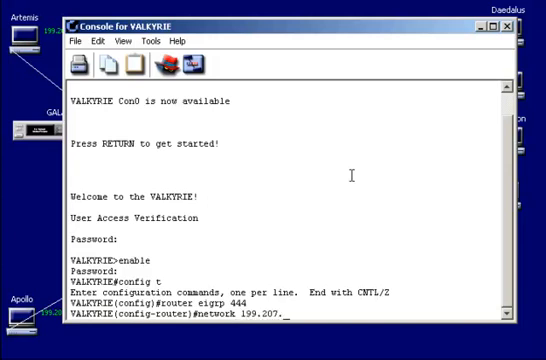
- Advertise network 199.207.50.0, exit configuration and save the running configuration to startup
text(50.0)
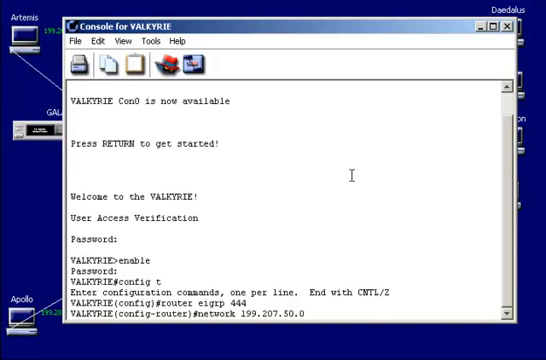
text(exit)
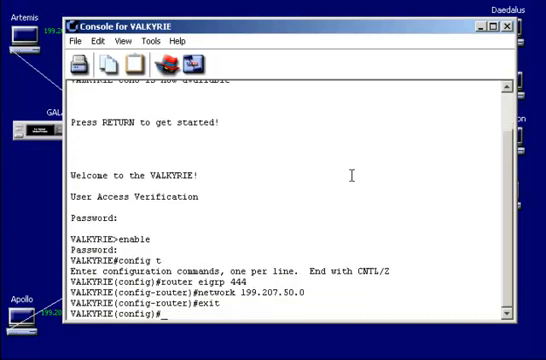
text(exit)
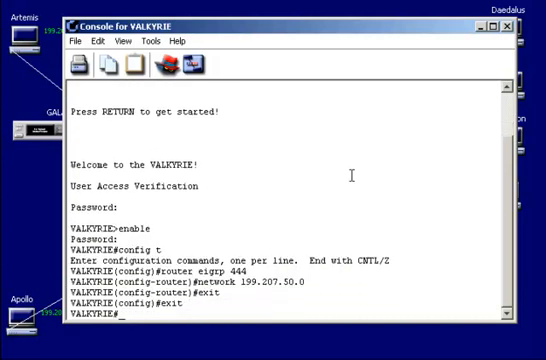
text(copy run sta)
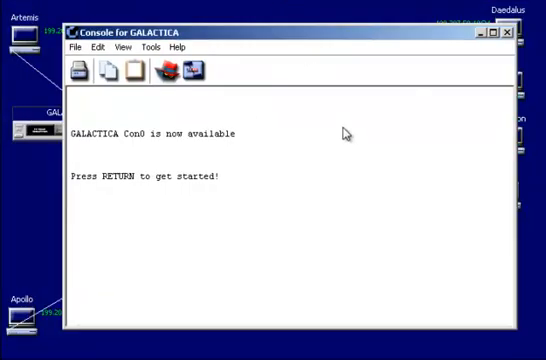
- Enter privileged mode on GALACTICA and display its routing table with sh ip route
key(Return)
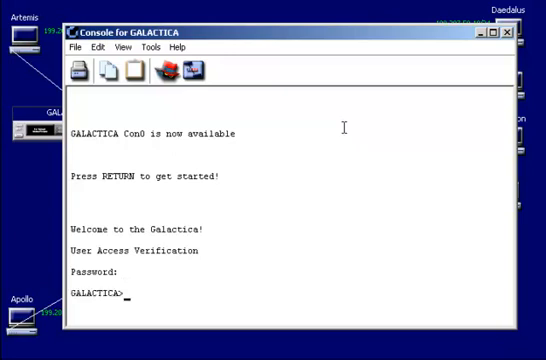
text(enable)
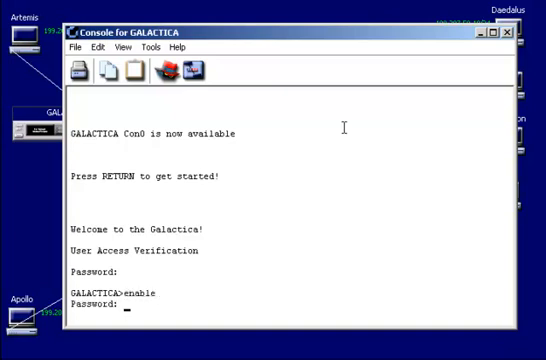
key(Return)
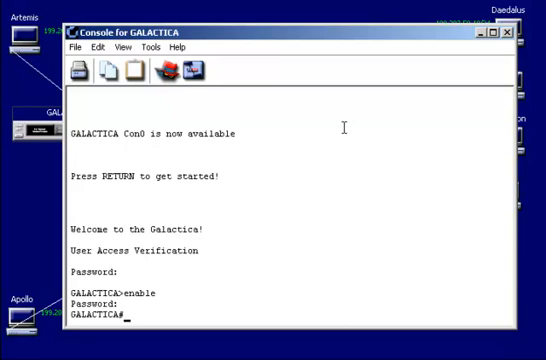
text(sh ip)
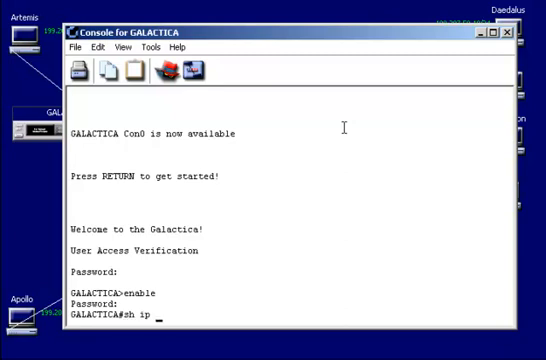
key(Return)
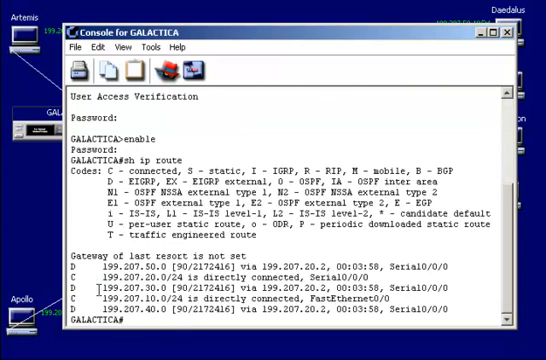
mouse_move(368, 300)
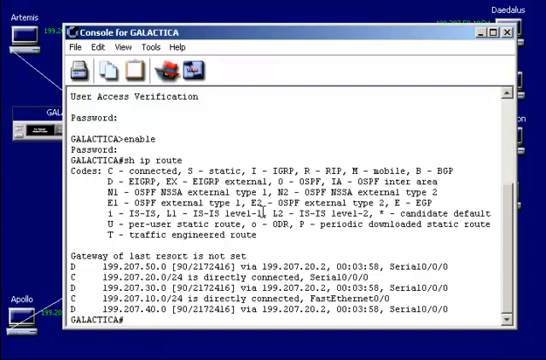
- Show GALACTICA's IP protocol summary confirming EIGRP 444, then start listing its running configuration
text(sh ip protocol)
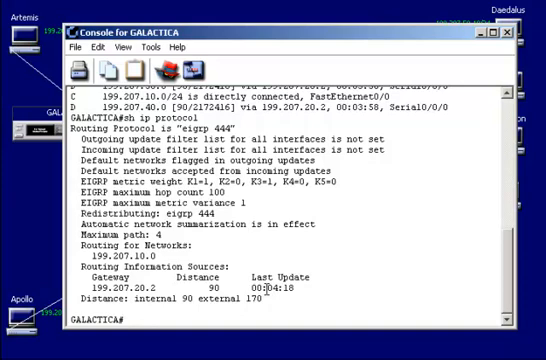
text(sh run)
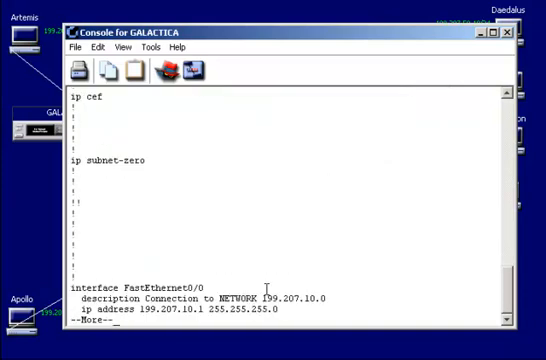
- Page through GALACTICA's running configuration to the end, including router eigrp 444 for 199.207.10.0
key(space)
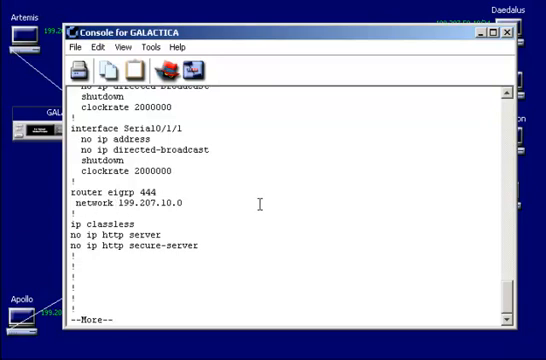
key(space)
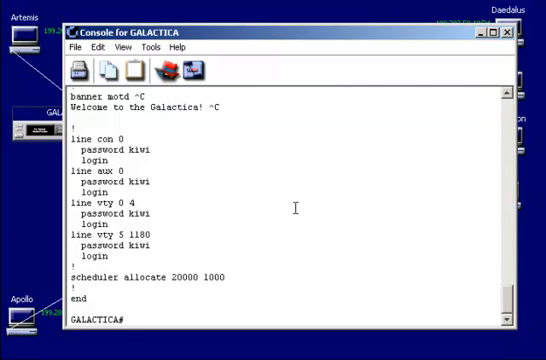
text(sh ip)
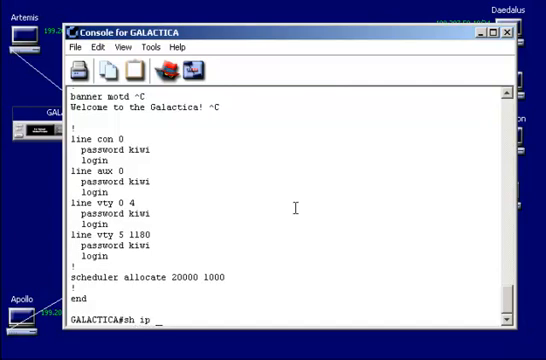
- Display GALACTICA's EIGRP neighbors showing 199.207.20.2 and its EIGRP topology table
text(eigrp n)
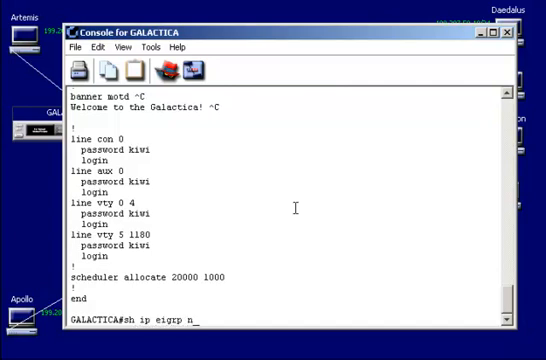
text(eighbor)
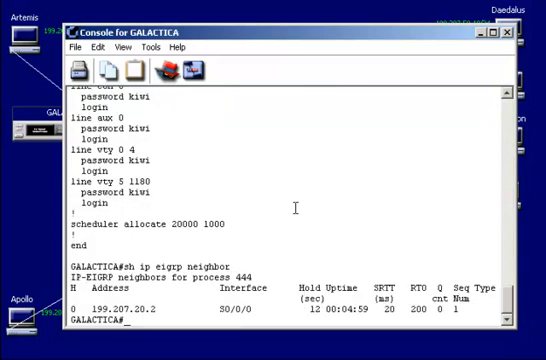
mouse_move(380, 168)
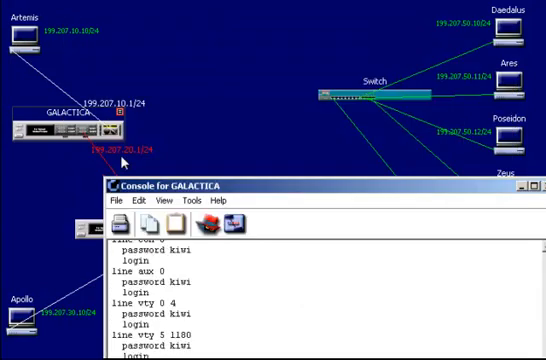
mouse_move(284, 68)
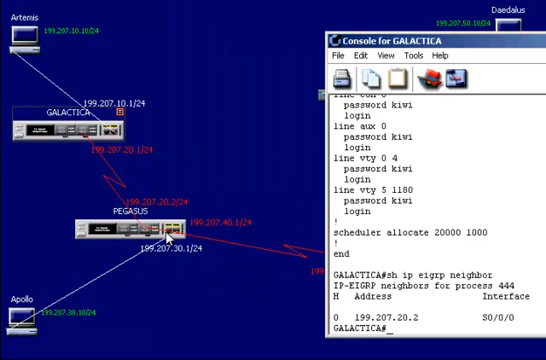
mouse_move(210, 24)
text(sh ip eigrp ne)
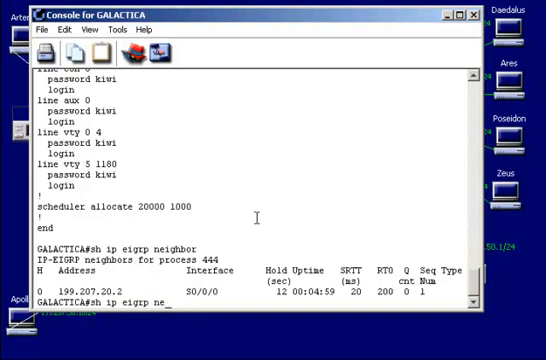
text(topolo)
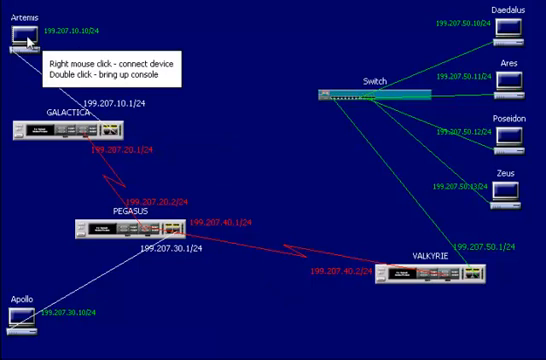
mouse_move(502, 44)
text(p)
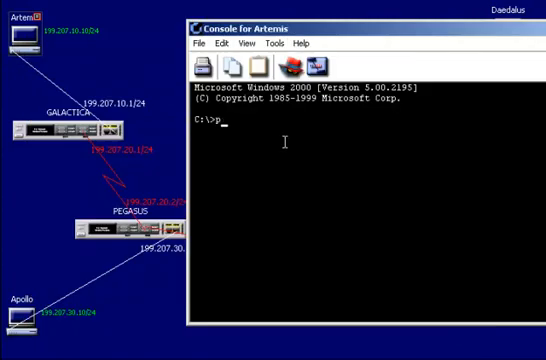
- Ping 199.207.10.1, 199.207.20.1, 199.207.30.1 and 199.207.30.10 from Artemis with all replies received
text(ing 199.)
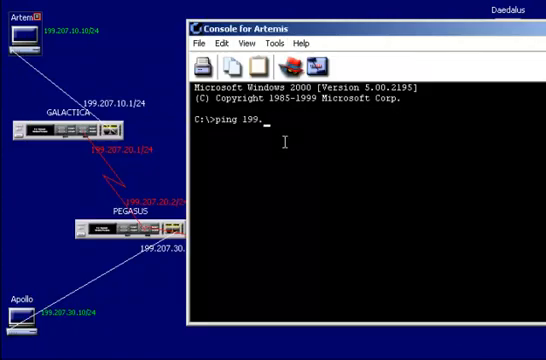
text(207.10.1)
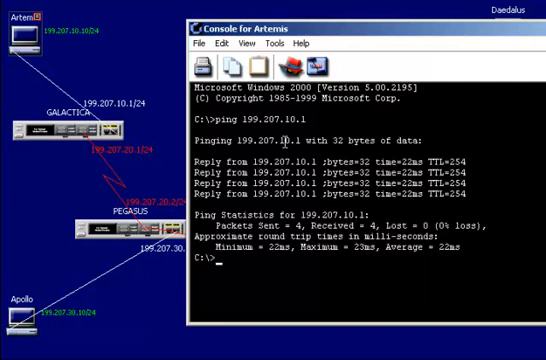
text(ping 199.207.1)
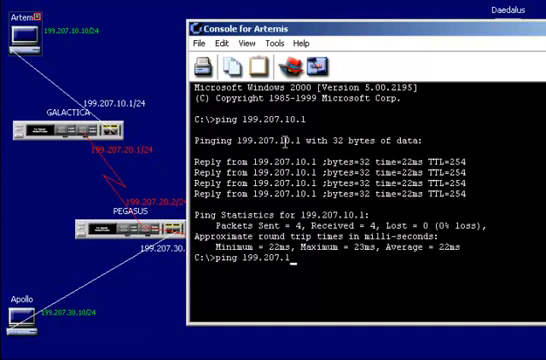
text(20.)
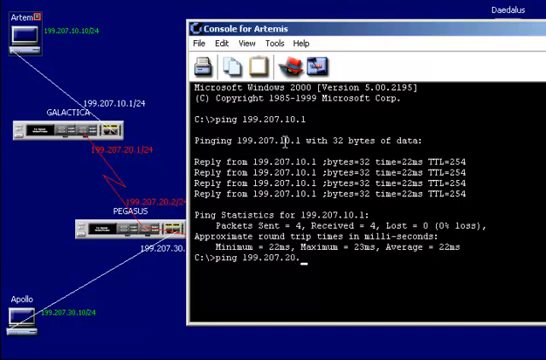
key(Return)
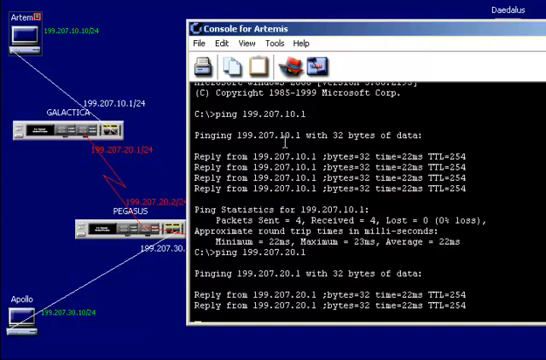
scroll(down, 3)
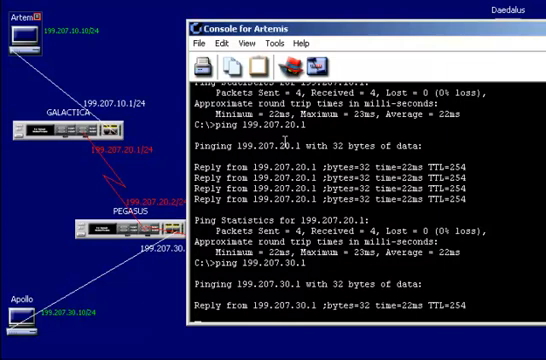
scroll(down, 3)
text(ping 199.207.30.10)
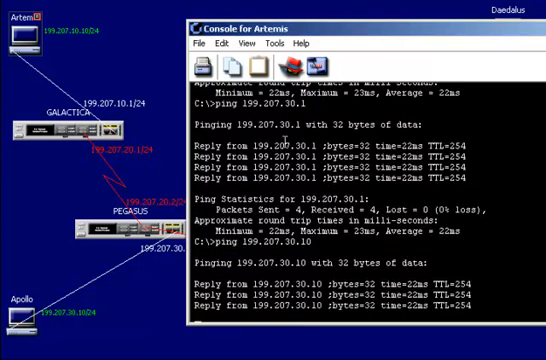
scroll(down, 3)
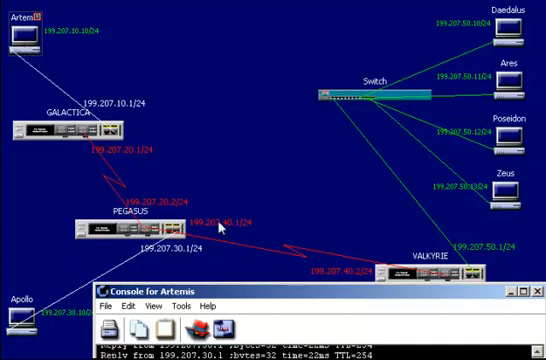
mouse_move(352, 292)
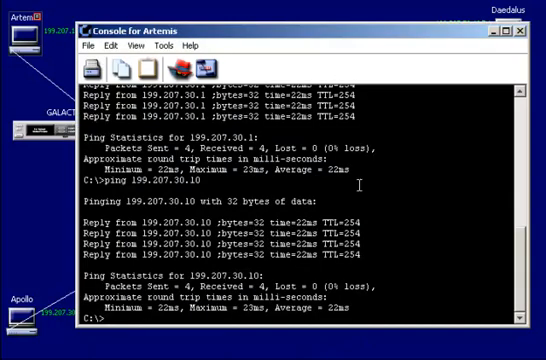
- Ping 199.207.40.1, 199.207.50.1 and Daedalus at 199.207.50.10 from Artemis with 0% loss
text(ping 199.207.3)
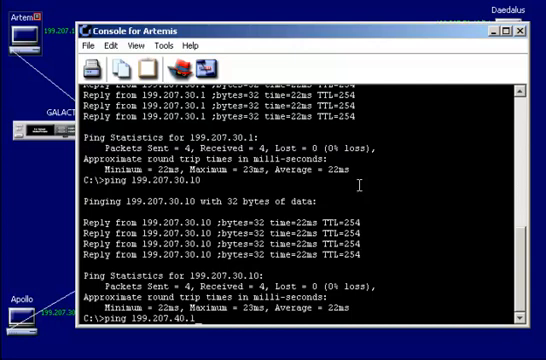
scroll(down, 3)
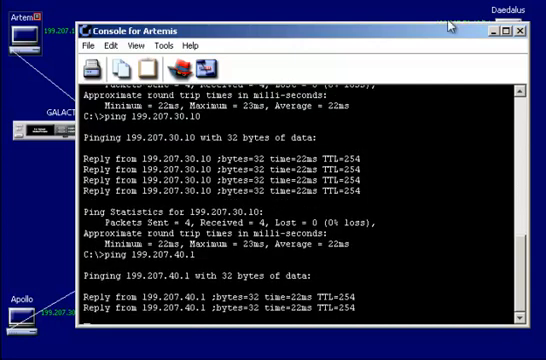
click(484, 32)
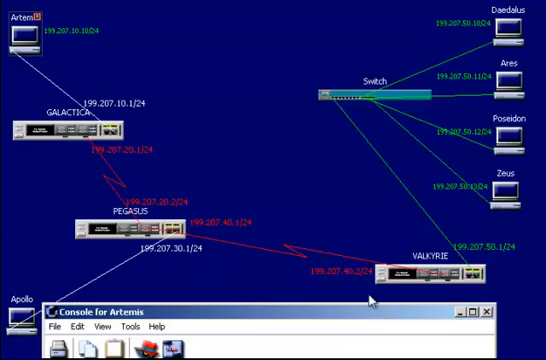
mouse_move(428, 284)
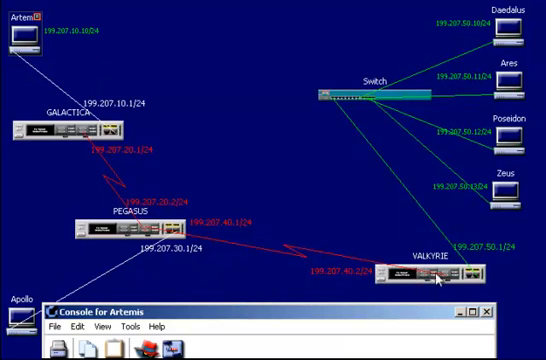
mouse_move(412, 318)
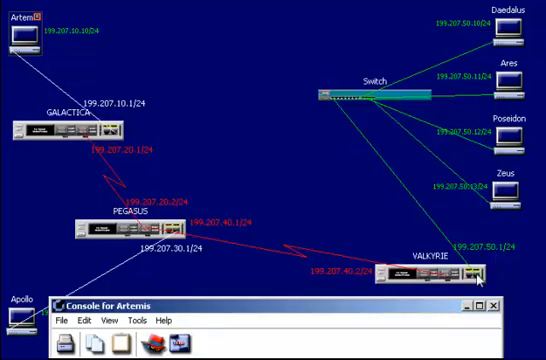
mouse_move(386, 318)
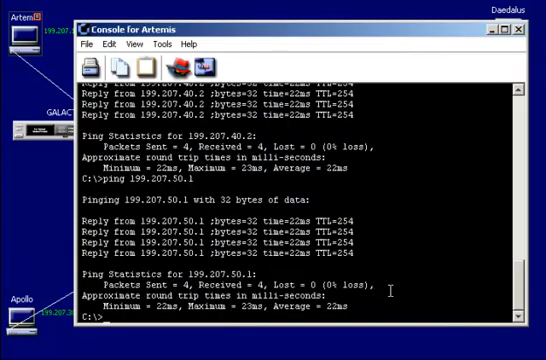
text(ping 199.207.50.10)
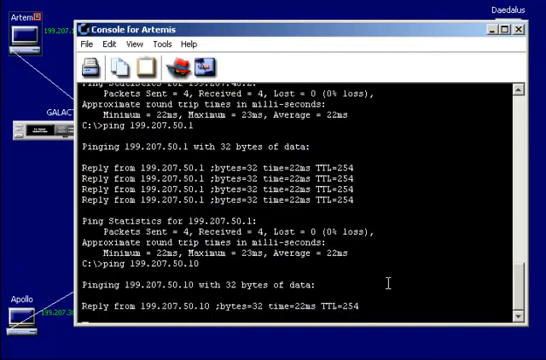
scroll(down, 3)
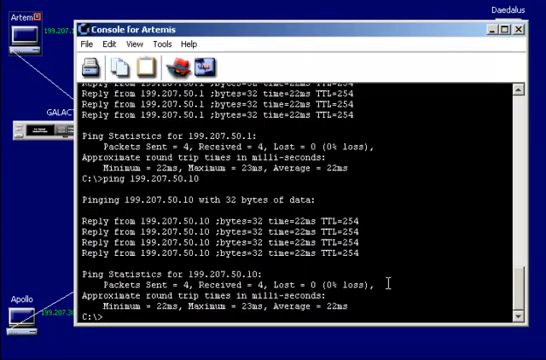